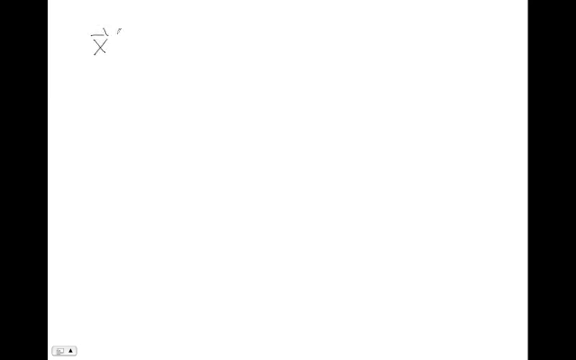
text([k+1] = Ax[)
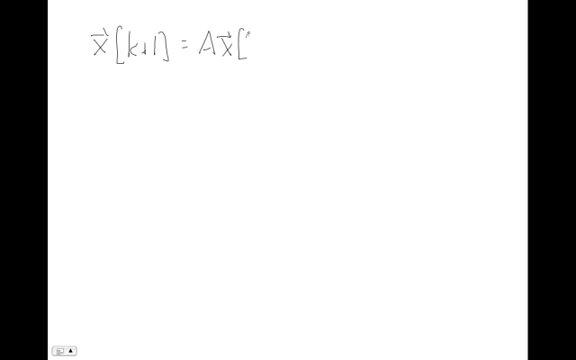
text(k)
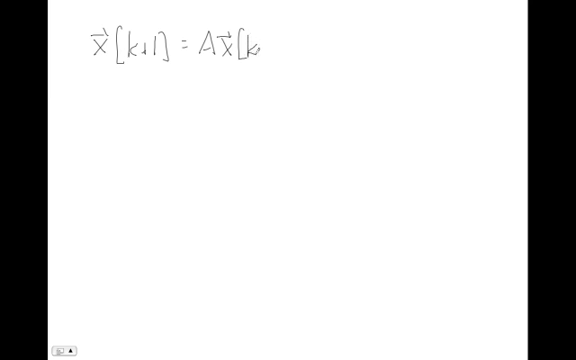
text(])
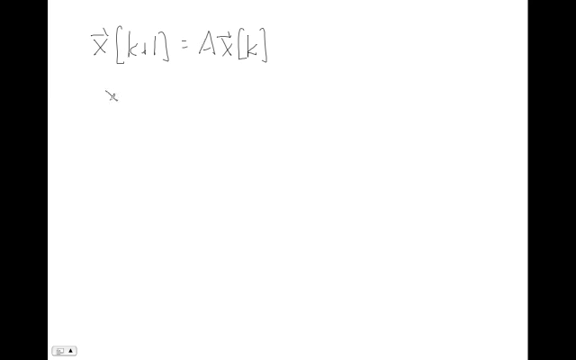
text(x[k] = A^k x[0])
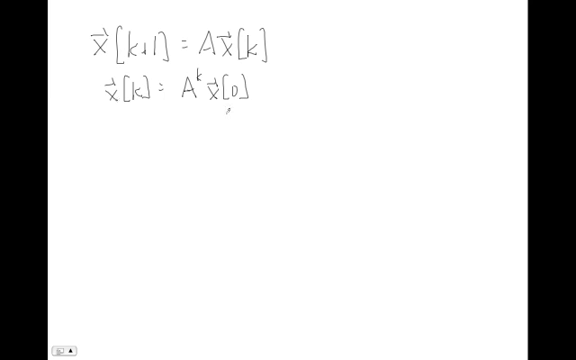
text(L.S.: every finite λ)
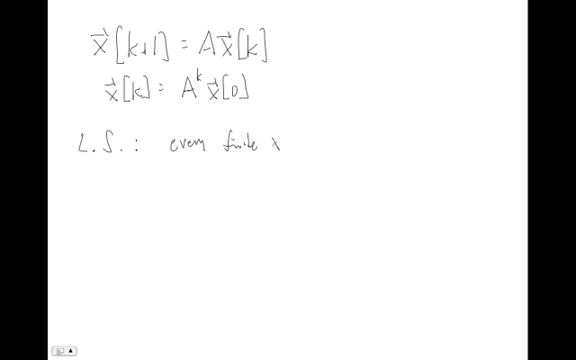
text([0] excites)
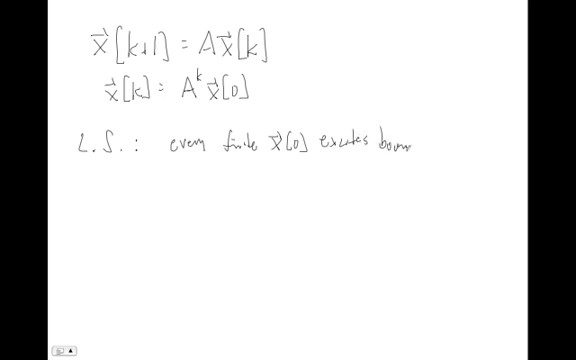
text(bounded)
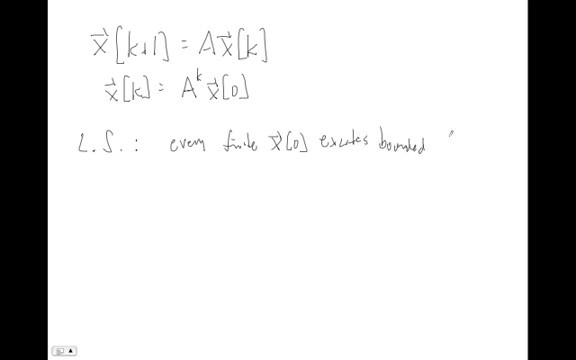
text(response)
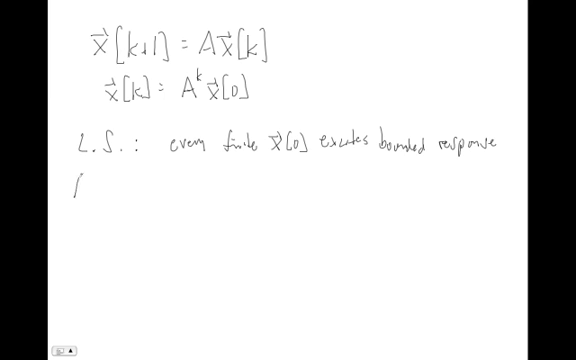
text(A.S.)
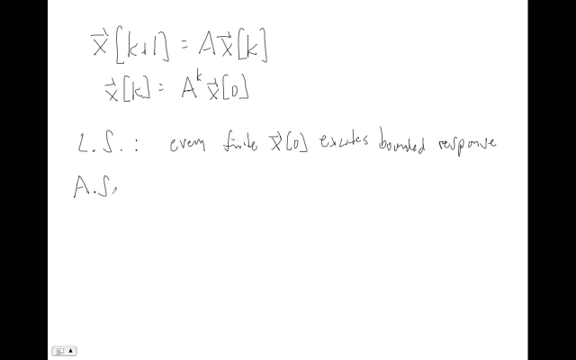
text(:)
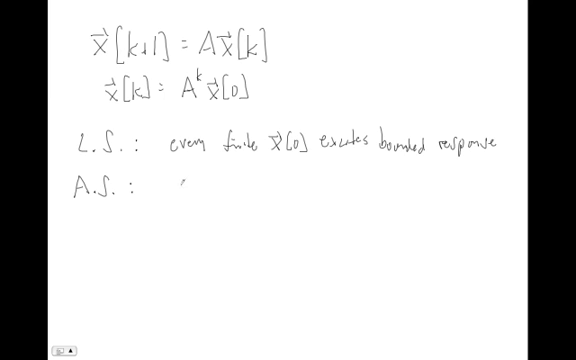
text(L.S)
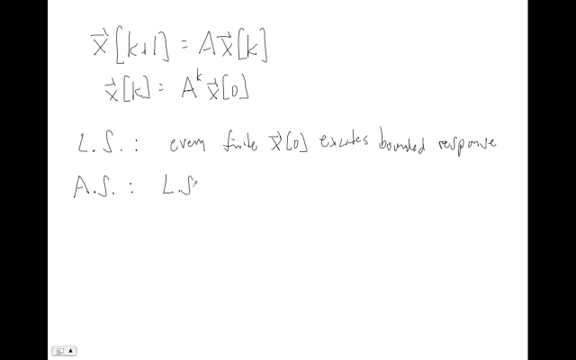
text(an)
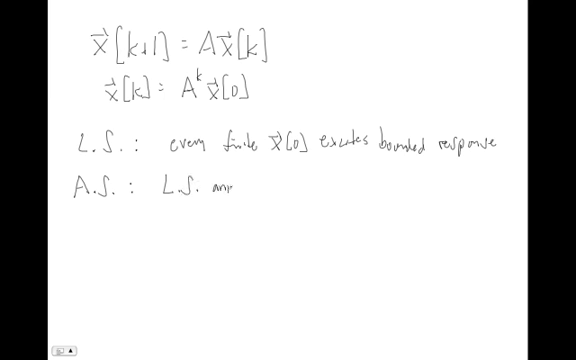
text(x⃗)
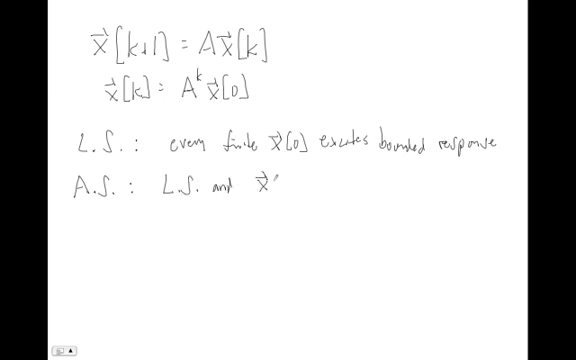
text([k])
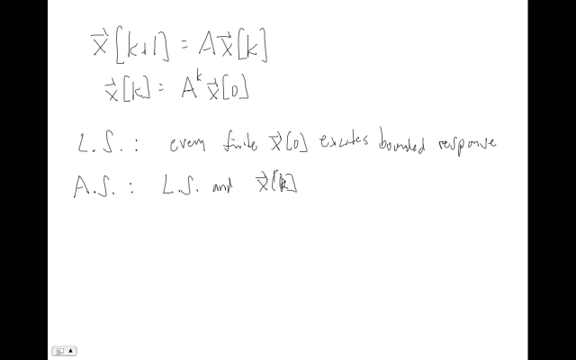
text(→ 0 as k → ∞)
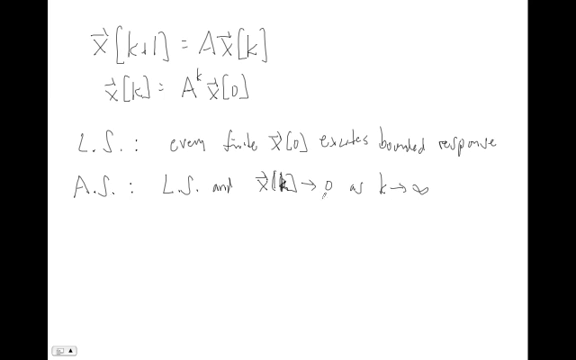
text(M.S. :)
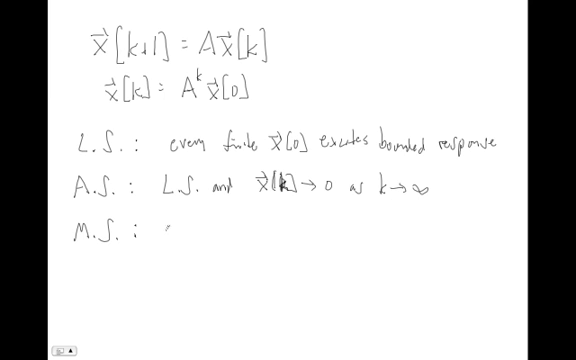
text(L.S.)
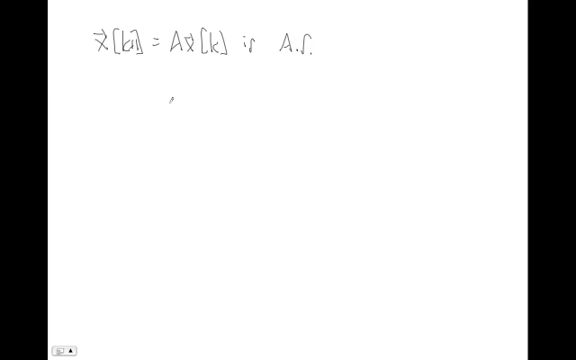
text(if every eval of has mag less than 1)
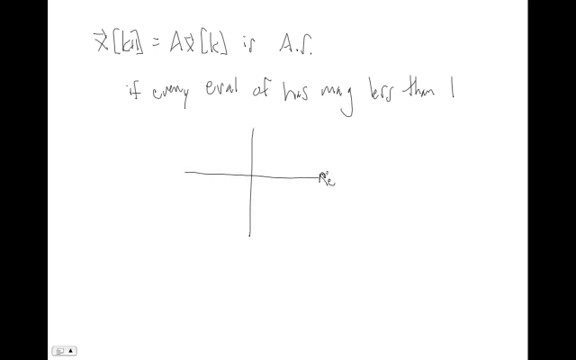
text(Im)
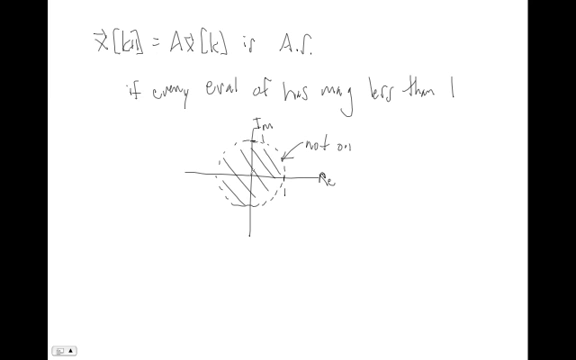
text(system is M)
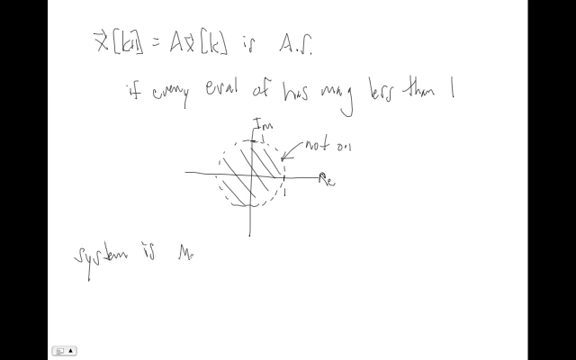
text(.S. if ev)
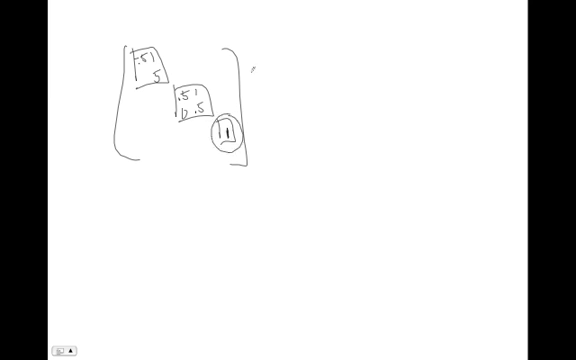
text(M.f)
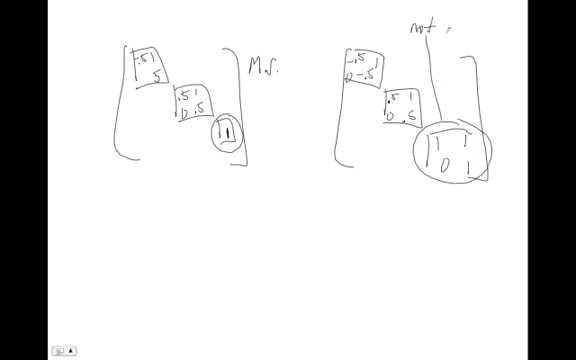
text(M.S.)
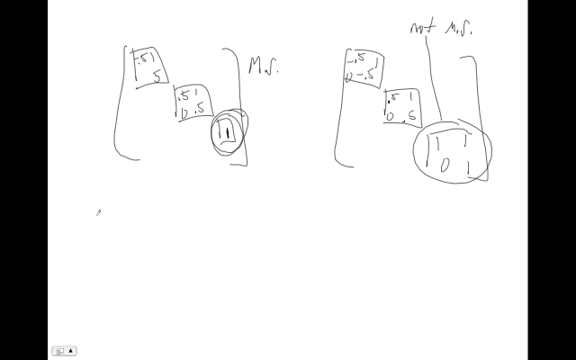
text(A)
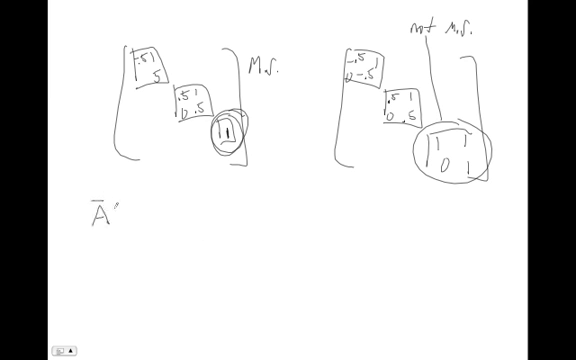
text(= RΛ)
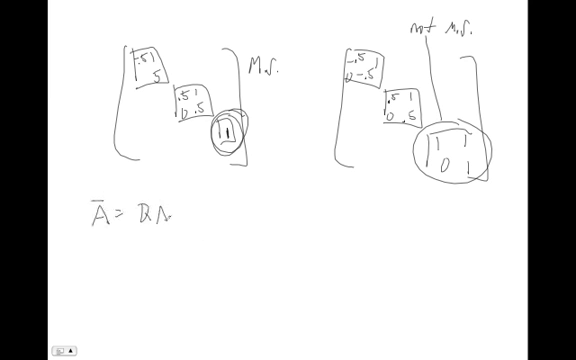